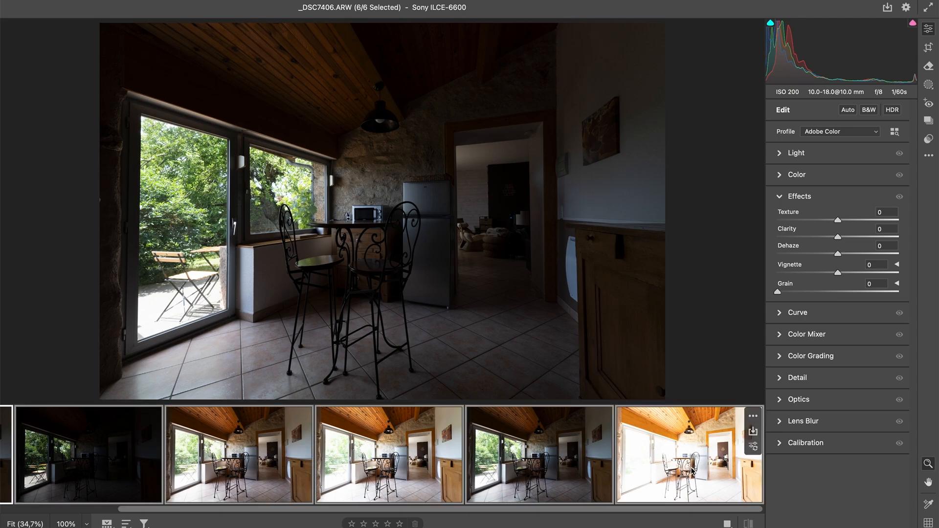
Merge the six selected bracketed kitchen shots to HDR from the filmstrip context menu
right_click(688, 454)
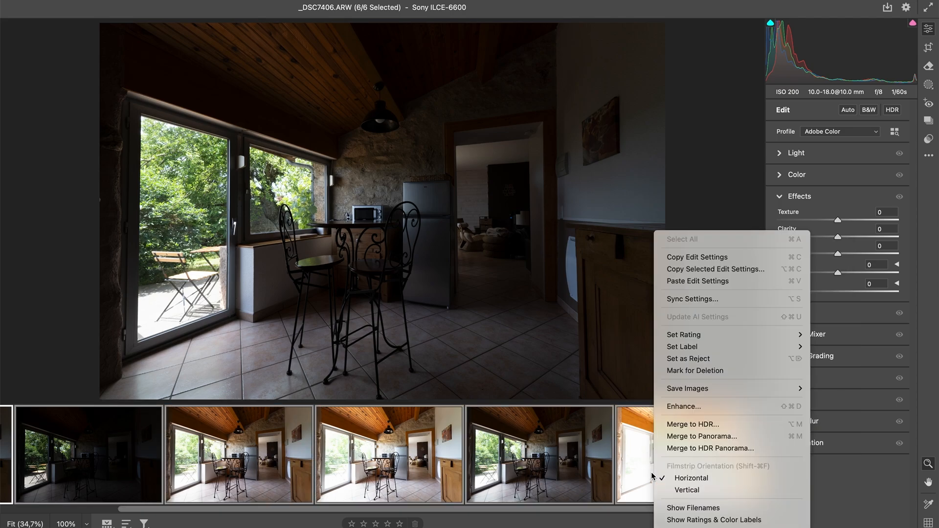
mouse_move(693, 424)
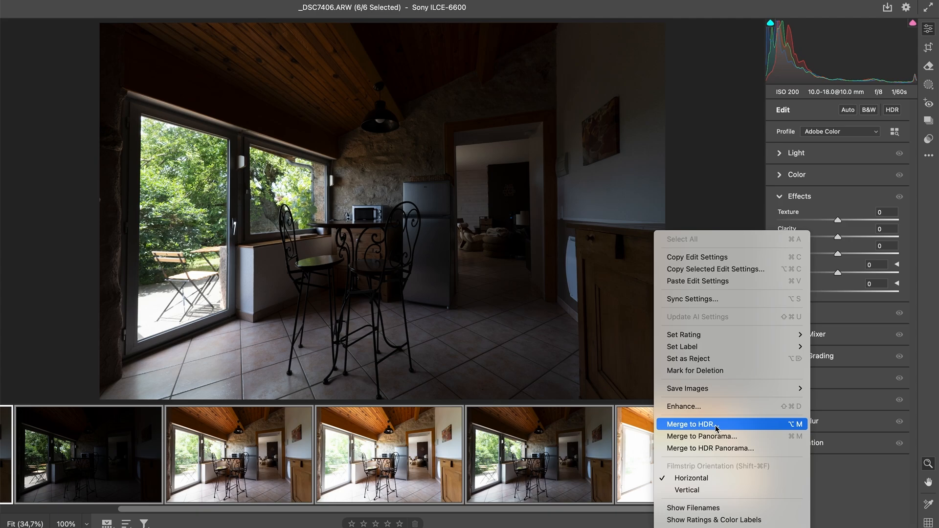
left_click(690, 425)
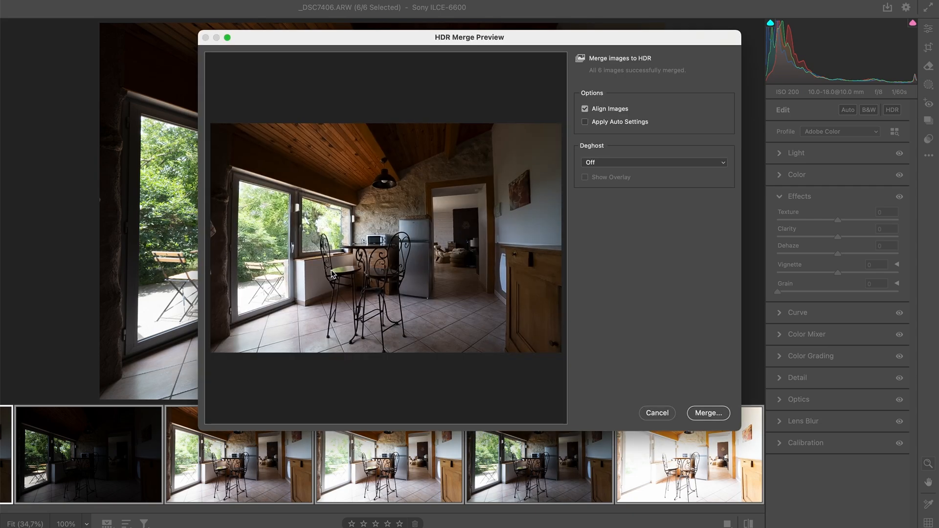
mouse_move(618, 78)
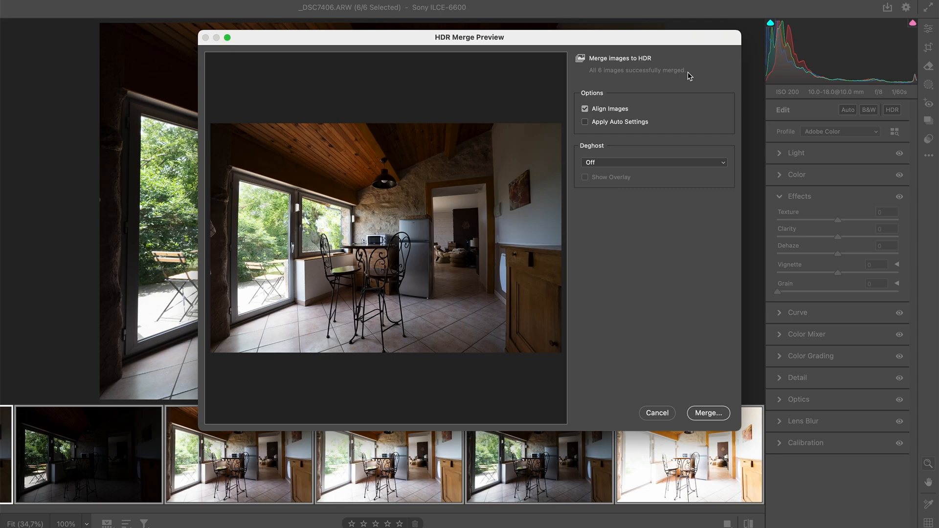
mouse_move(601, 88)
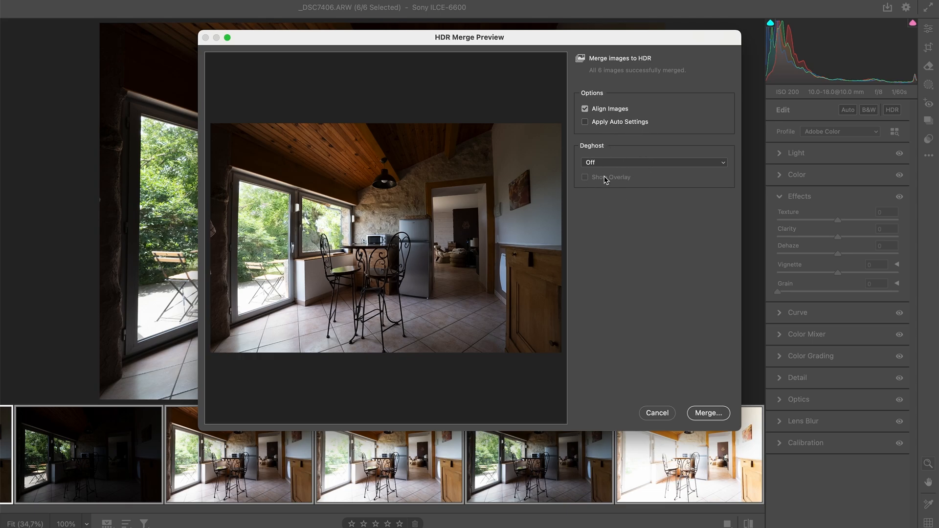
mouse_move(673, 333)
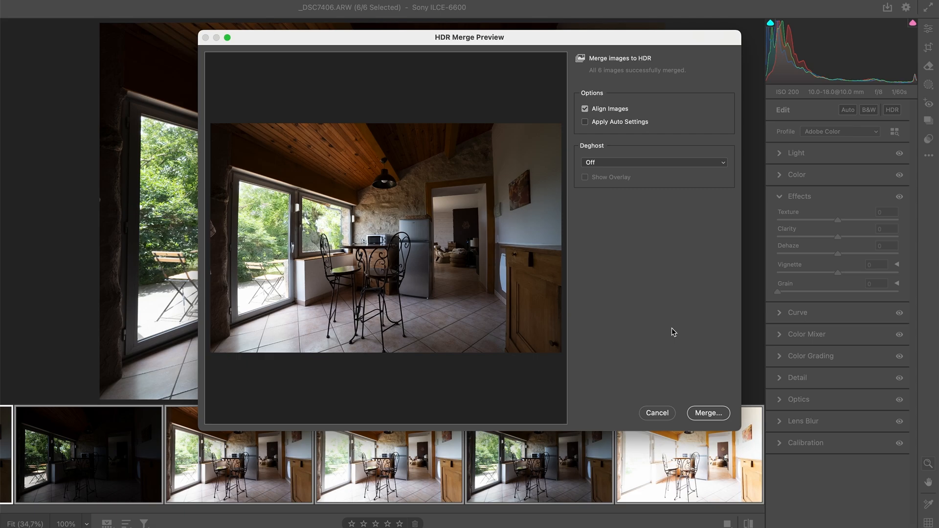
Accept the HDR merge preview with Align Images on and Deghost Off
left_click(708, 413)
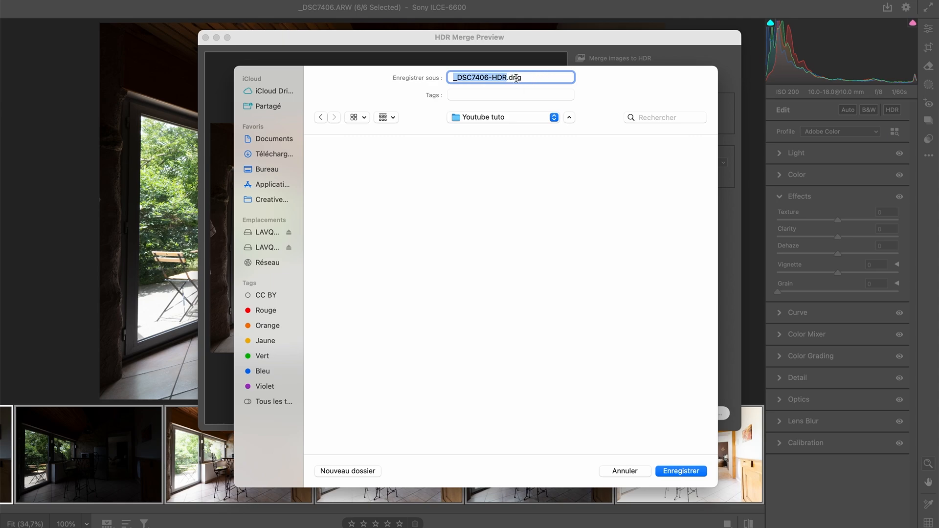
mouse_move(545, 181)
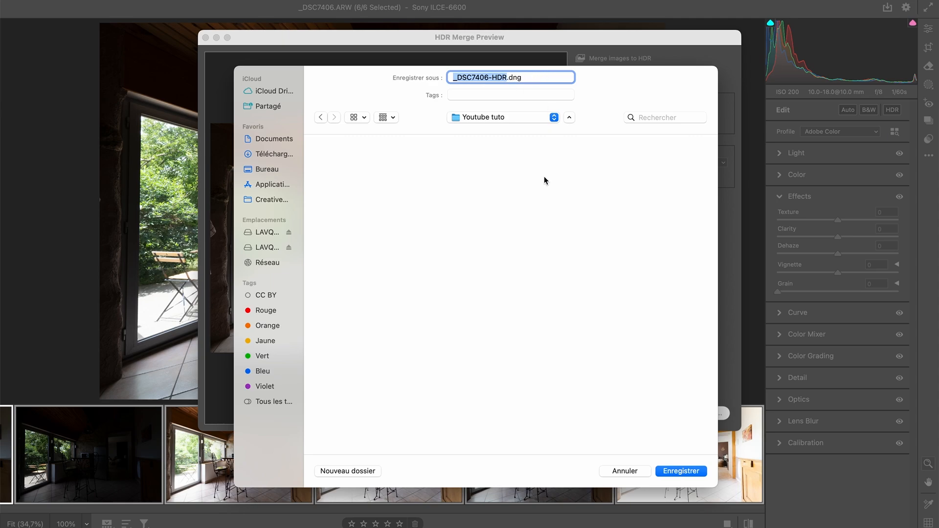
mouse_move(513, 104)
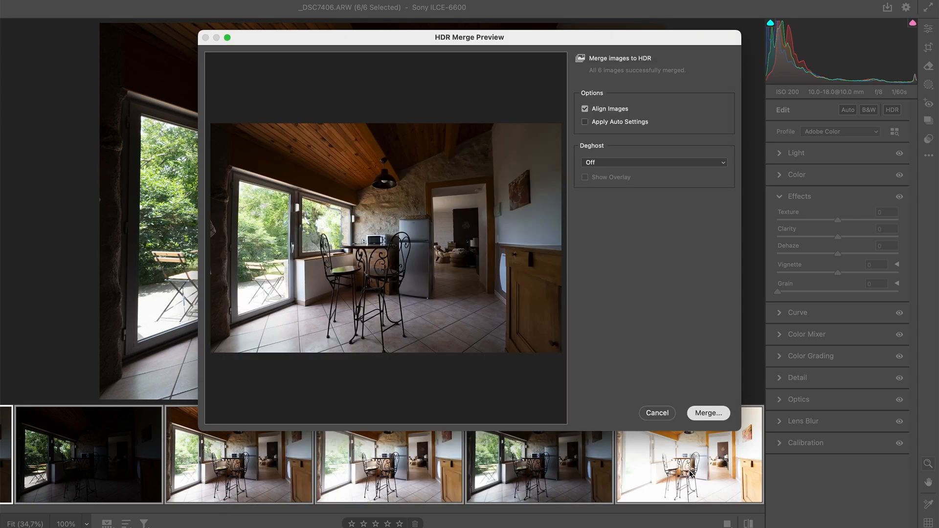
Save the merged image as _DSC7406-HDR.dng in the Youtube tuto folder
left_click(707, 413)
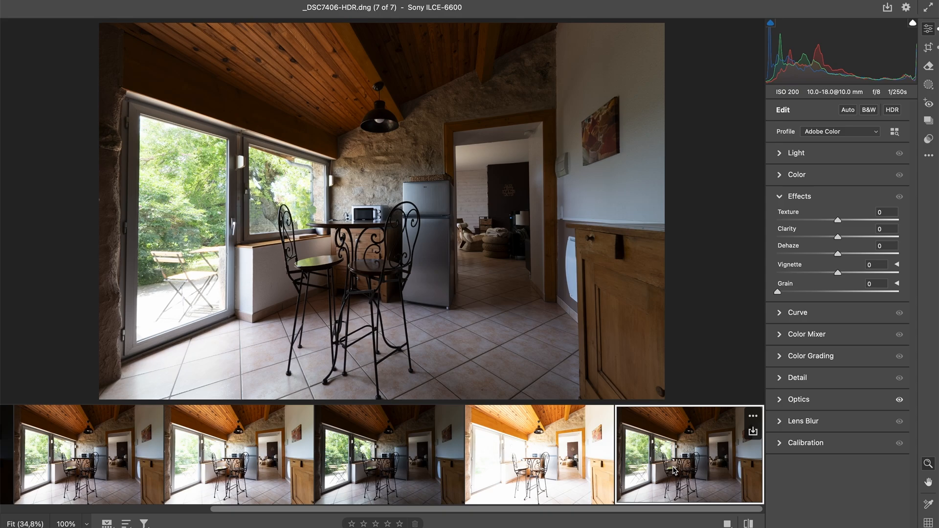
Expand the Light panel for the merged _DSC7406-HDR.dng
left_click(796, 152)
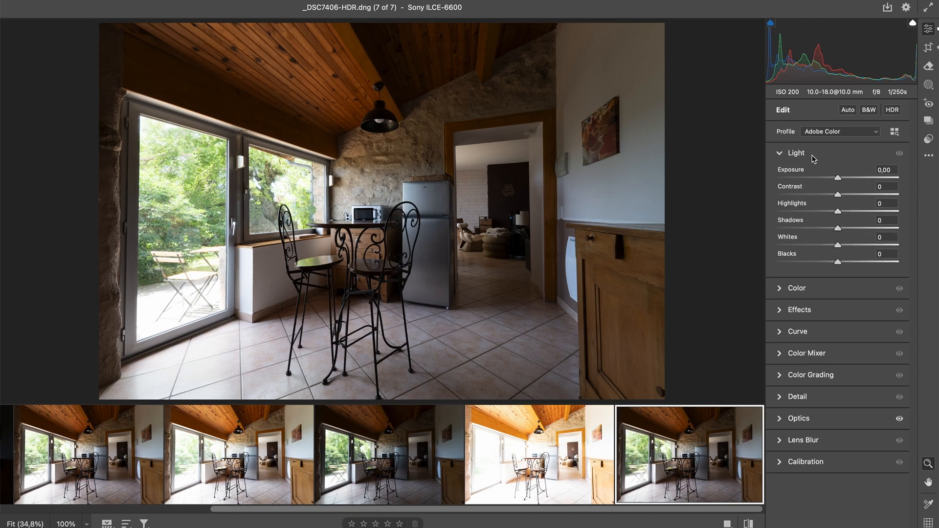
mouse_move(795, 409)
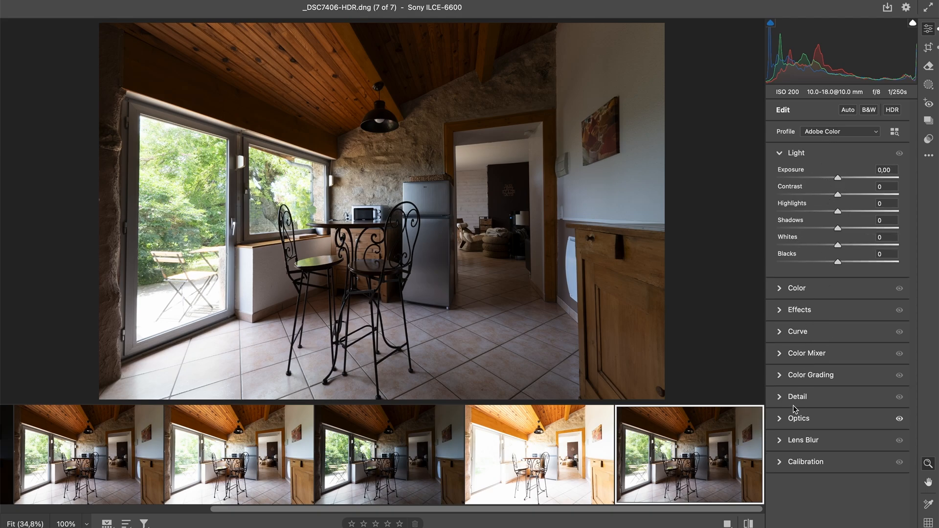
mouse_move(848, 283)
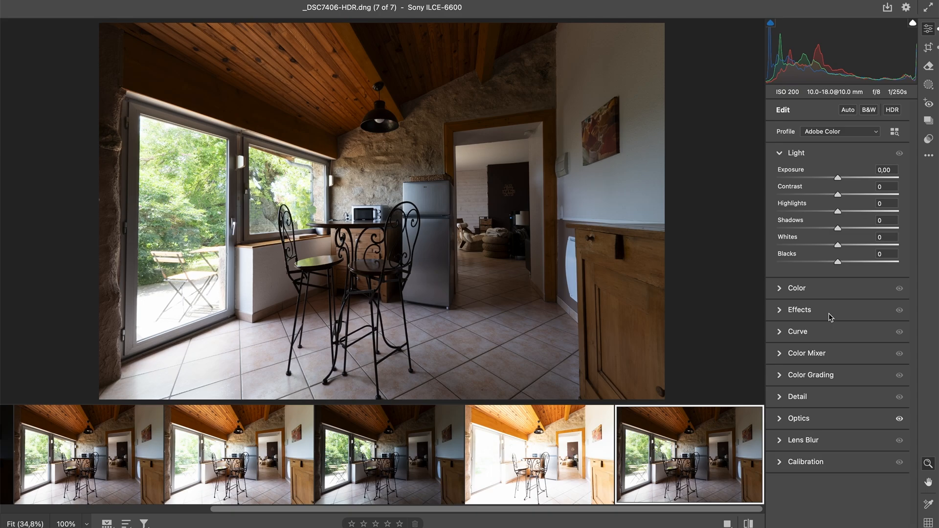
mouse_move(831, 320)
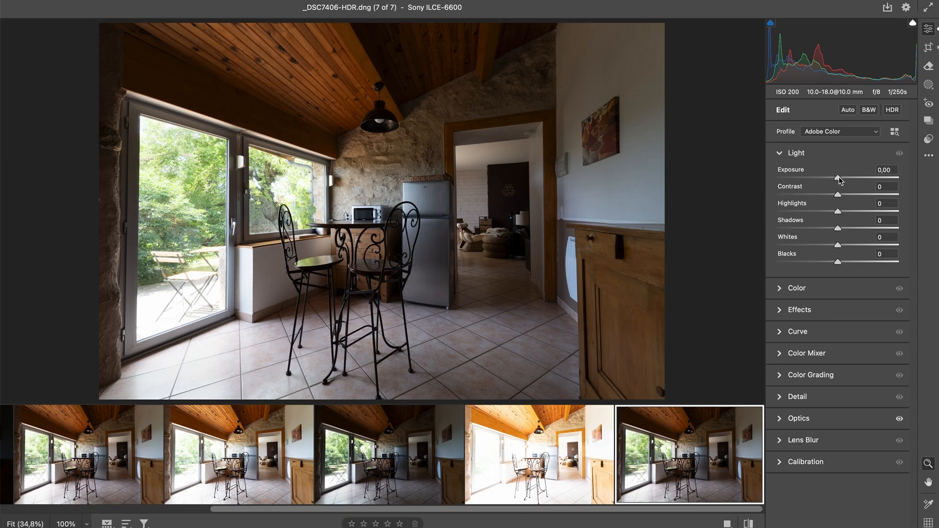
Set kitchen Light sliders: Exposure +0.25, Contrast +19, Highlights -100, Shadows +100, Whites -30, Blacks +68
left_click_drag(838, 178, 848, 172)
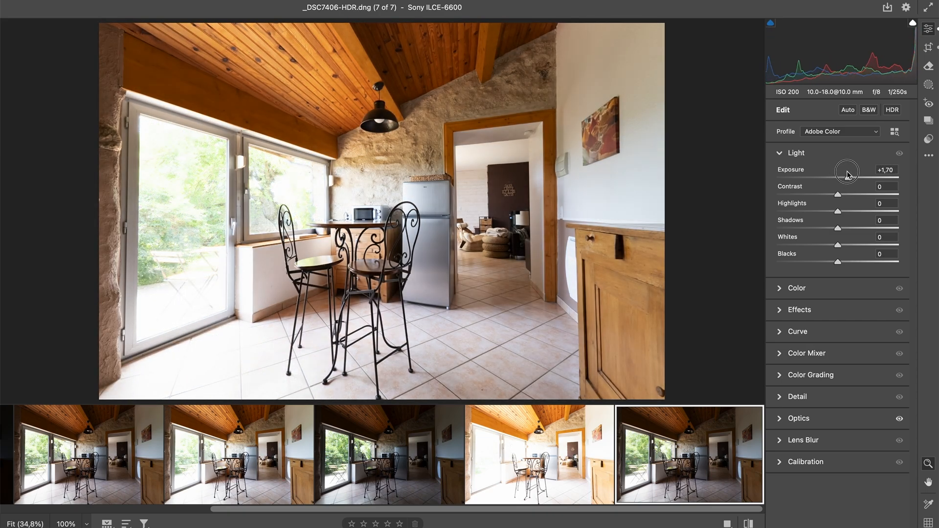
left_click_drag(848, 171, 863, 177)
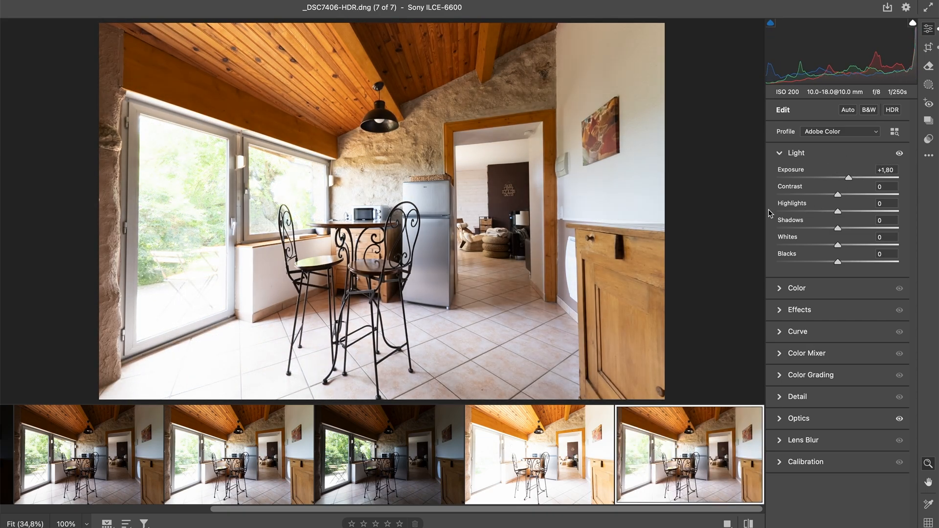
mouse_move(296, 192)
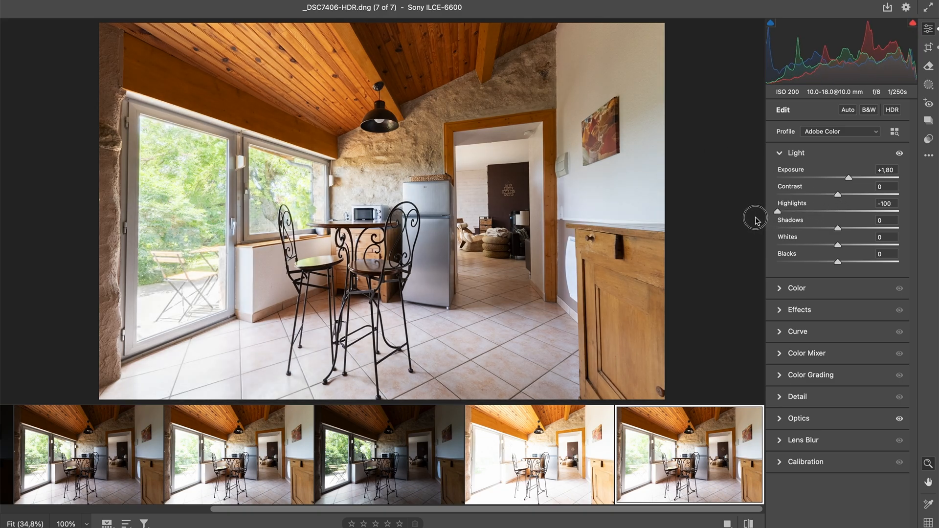
mouse_move(202, 313)
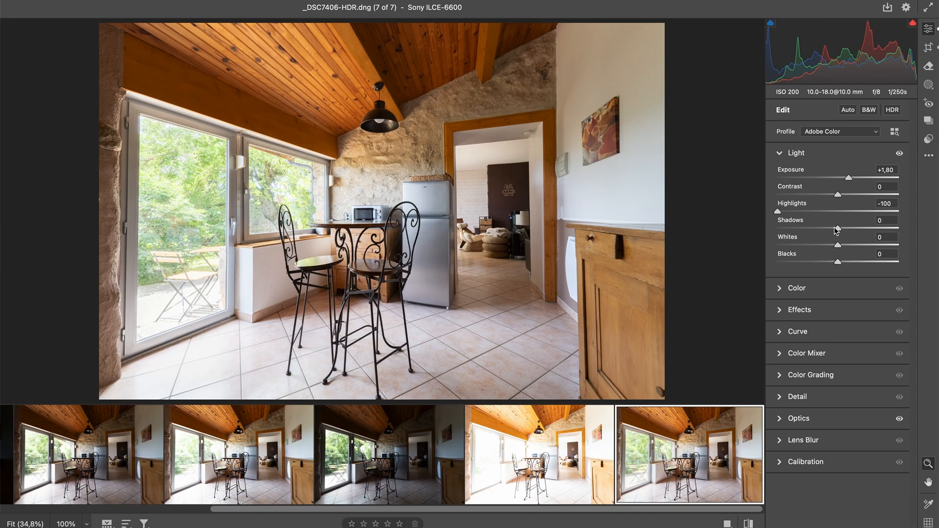
left_click_drag(838, 228, 874, 221)
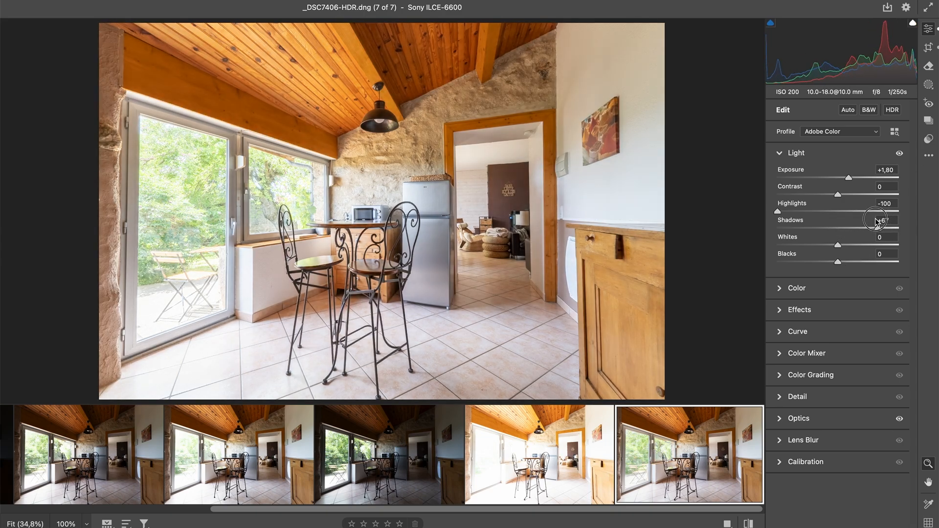
left_click_drag(878, 220, 872, 220)
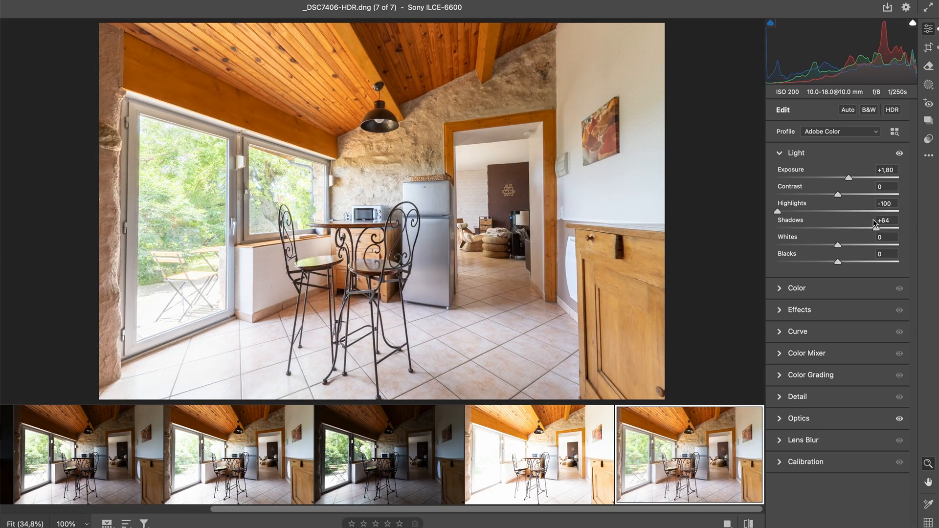
left_click_drag(865, 177, 843, 177)
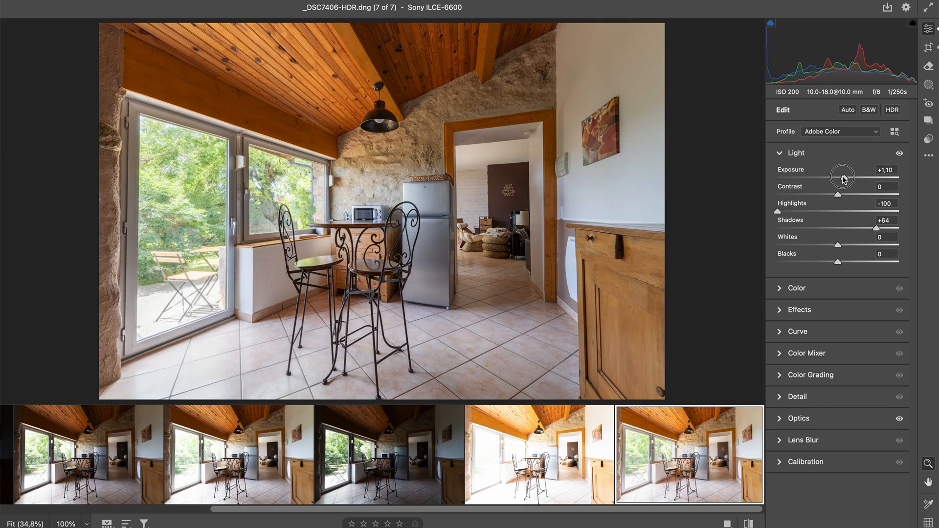
mouse_move(216, 182)
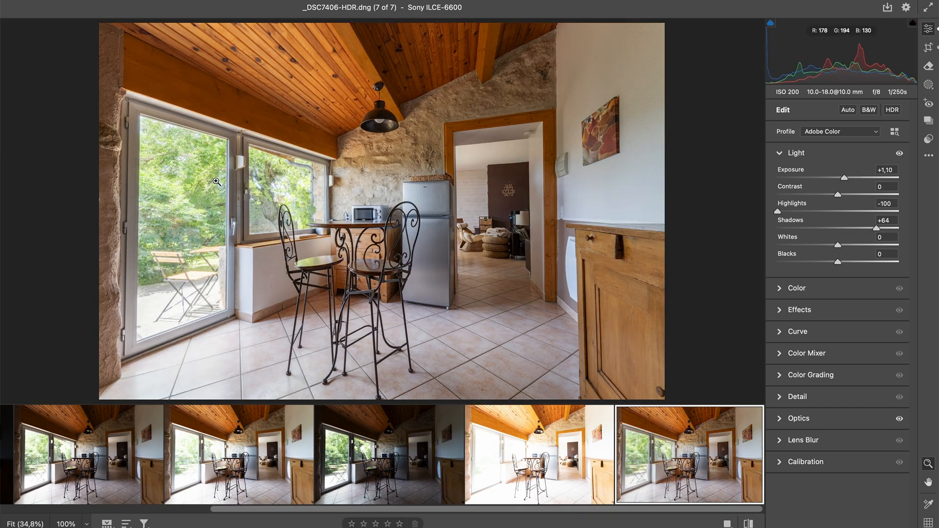
mouse_move(865, 139)
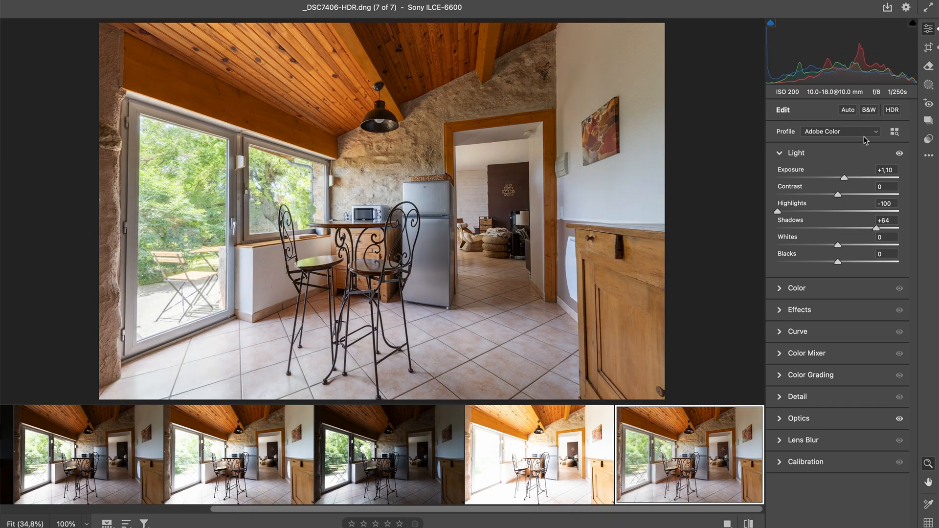
left_click_drag(843, 177, 846, 177)
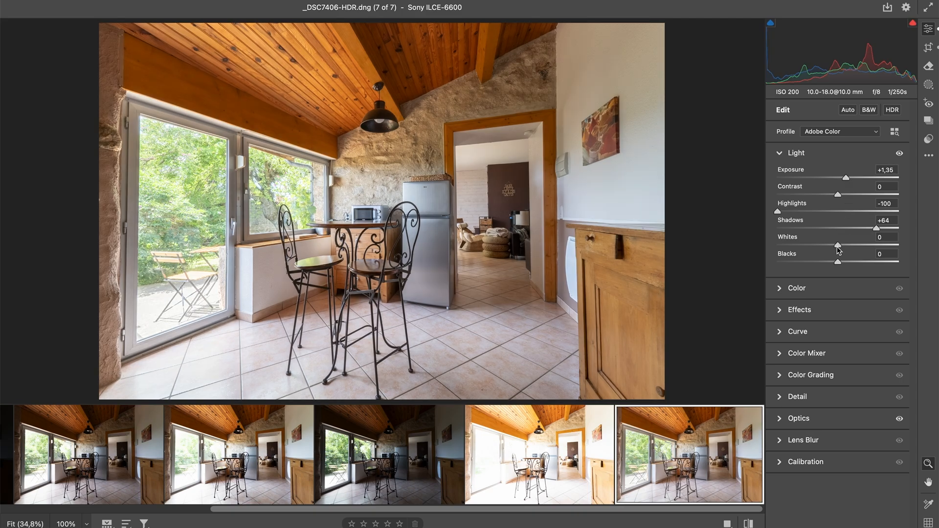
left_click_drag(837, 245, 878, 245)
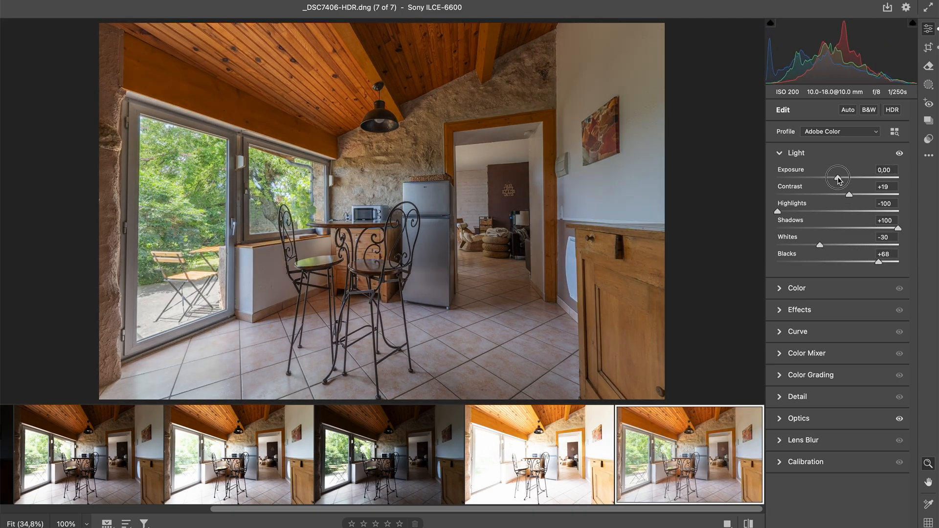
left_click_drag(838, 177, 840, 177)
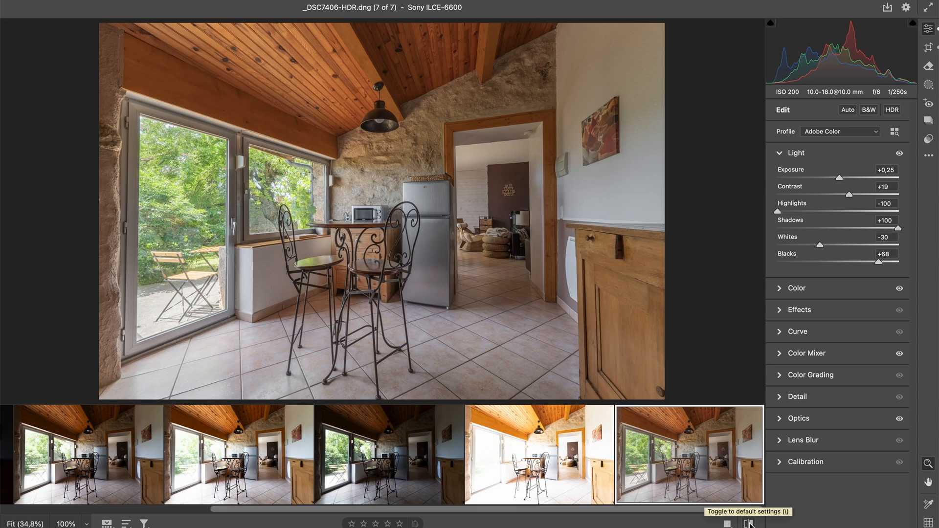
left_click(747, 523)
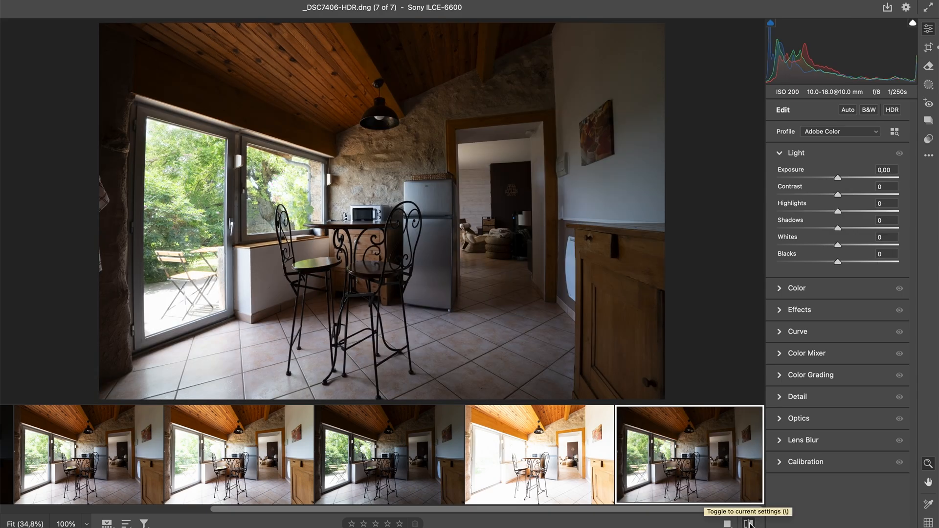
left_click(748, 523)
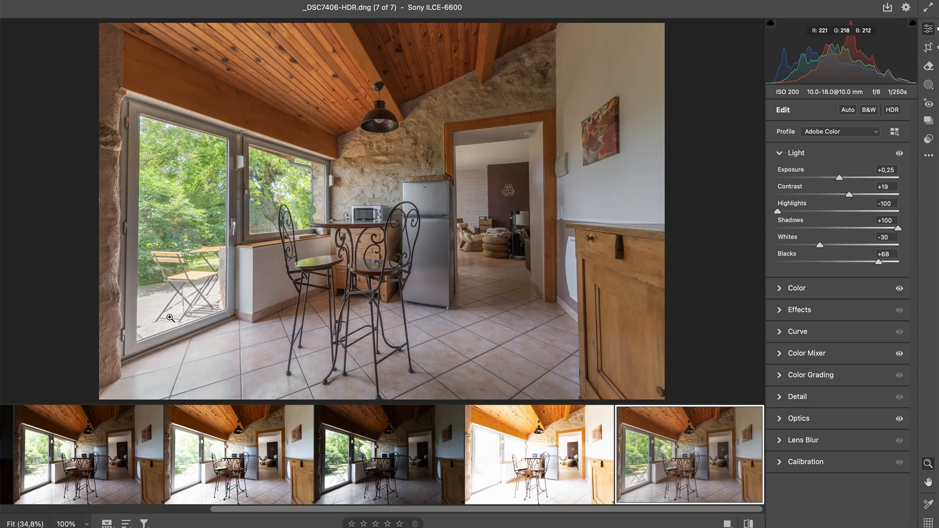
mouse_move(165, 159)
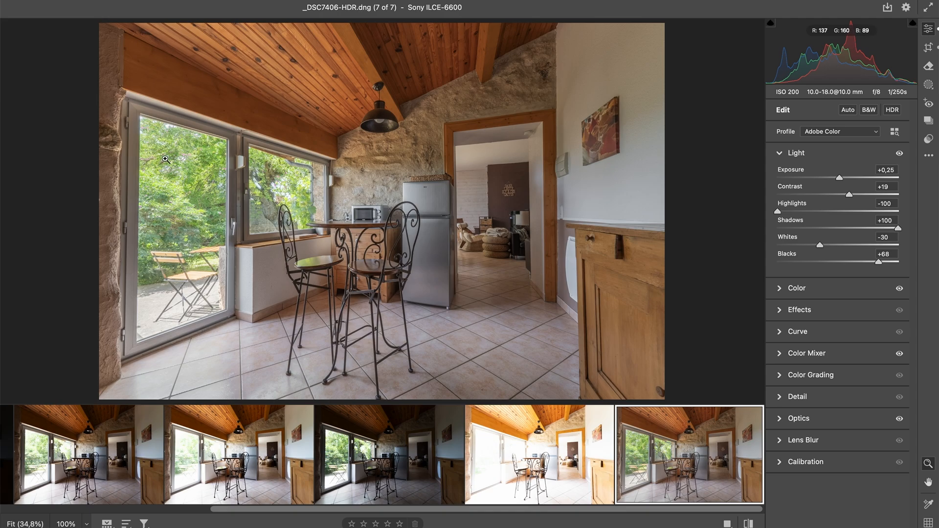
mouse_move(307, 98)
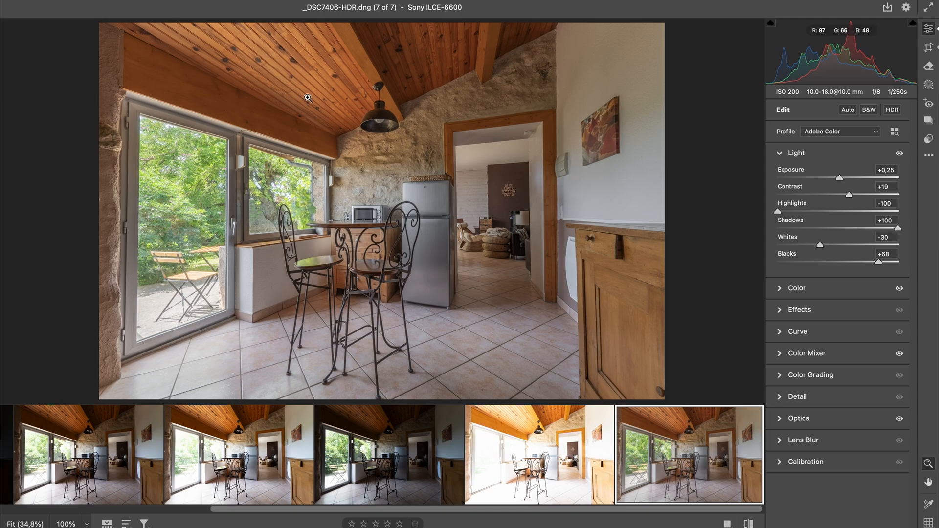
mouse_move(479, 26)
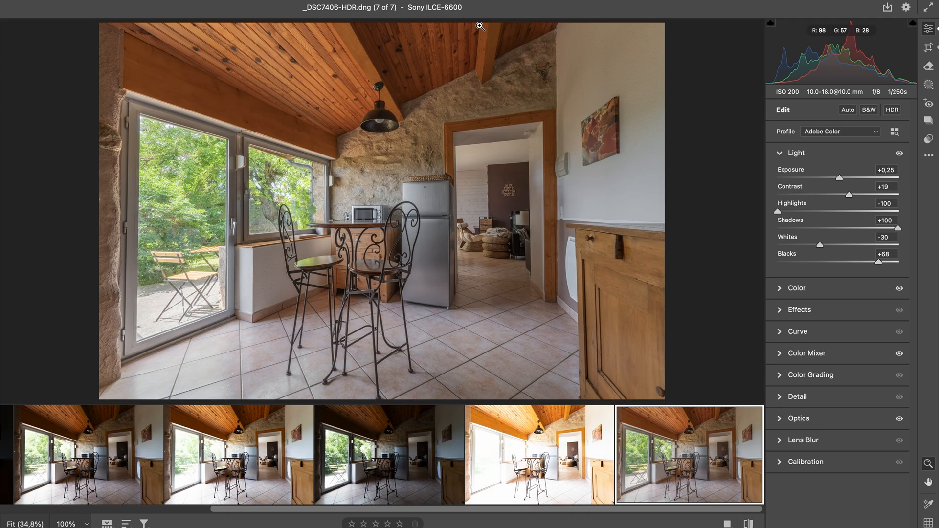
mouse_move(598, 93)
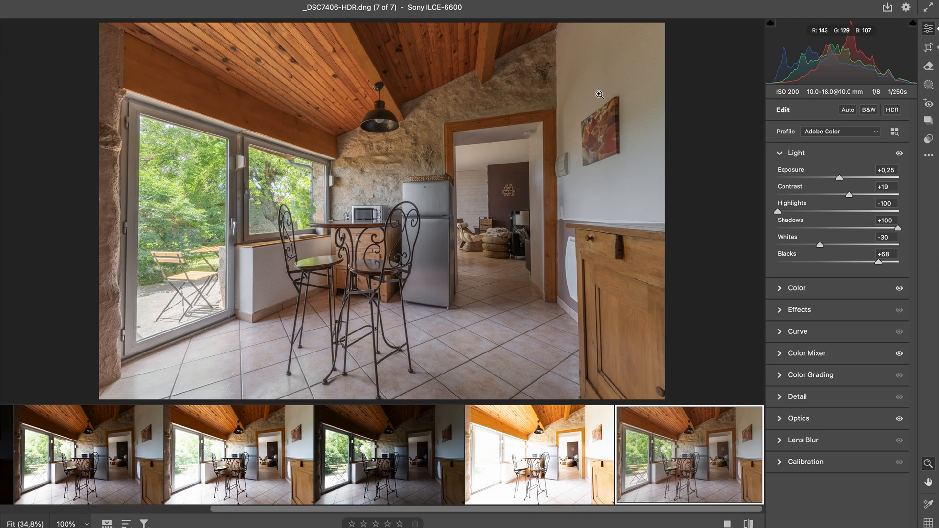
mouse_move(576, 142)
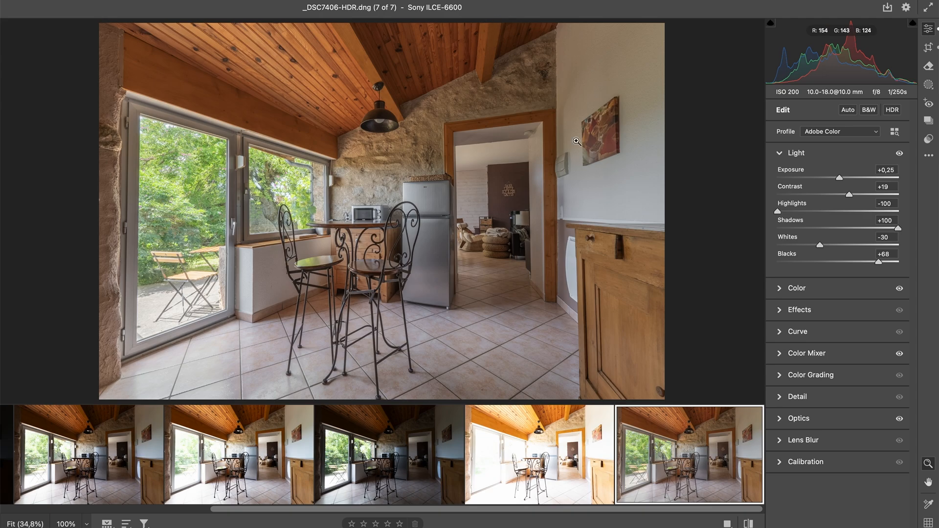
mouse_move(806, 390)
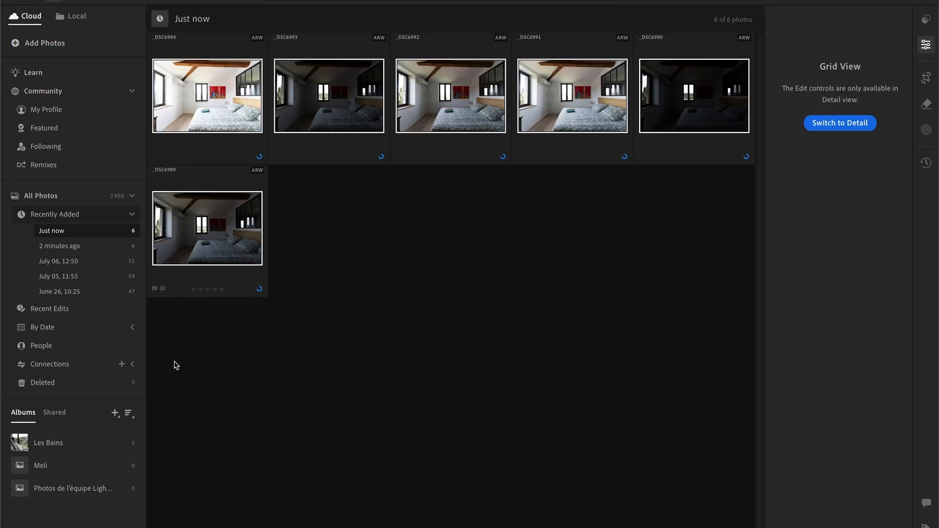
Launch Photo Merge > HDR Merge on the six selected bedroom photos
right_click(215, 233)
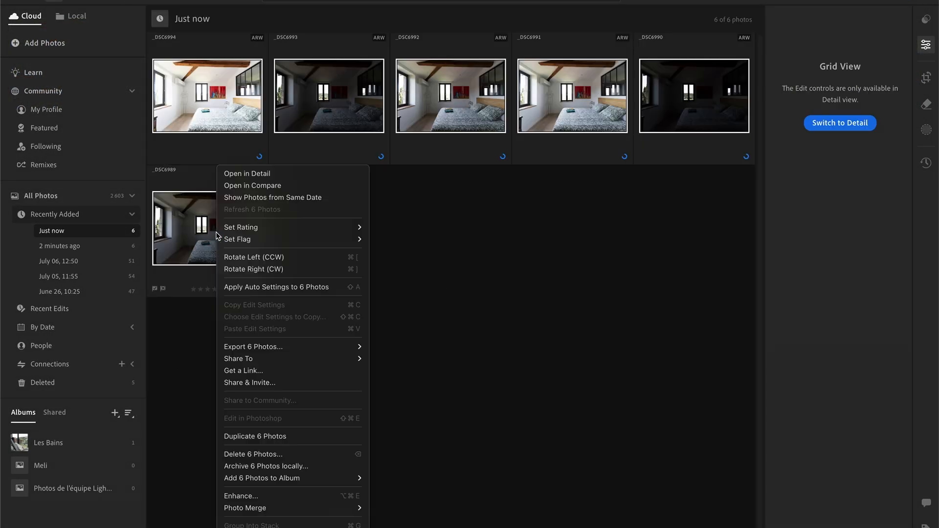
mouse_move(245, 508)
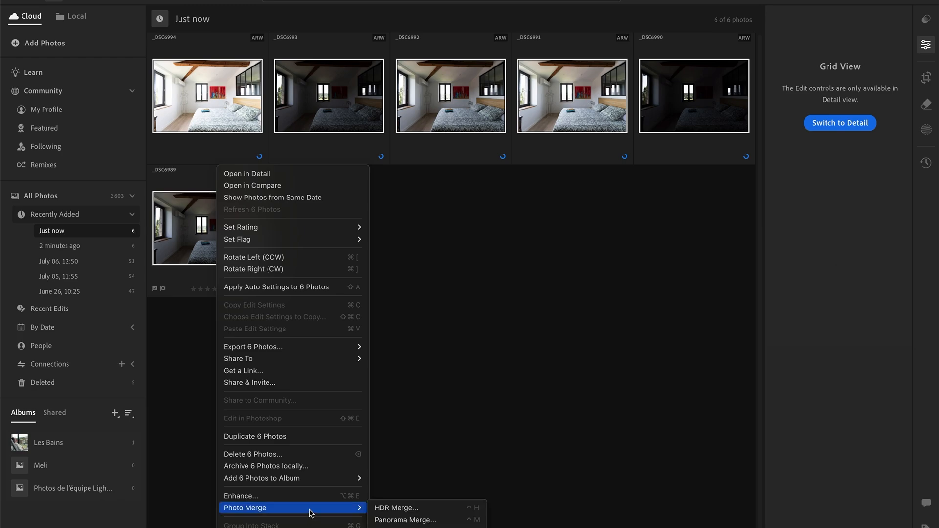
mouse_move(422, 508)
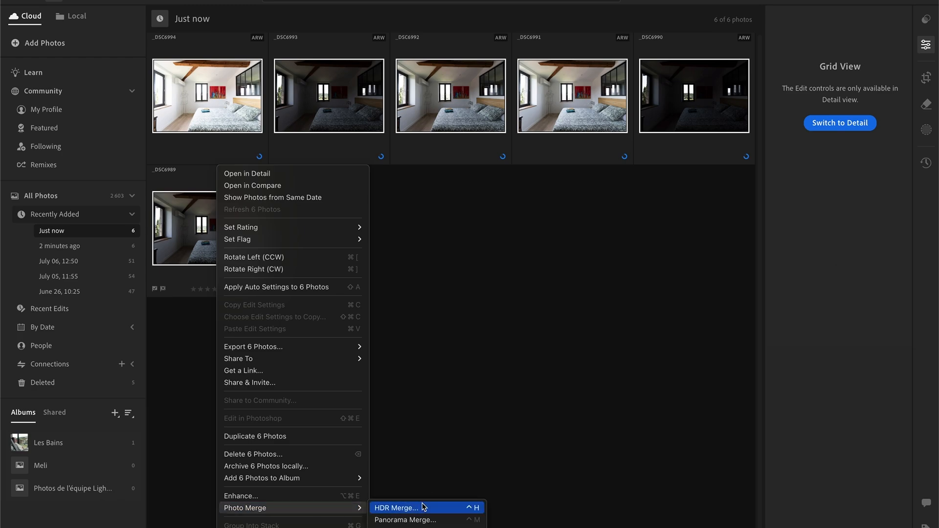
left_click(395, 507)
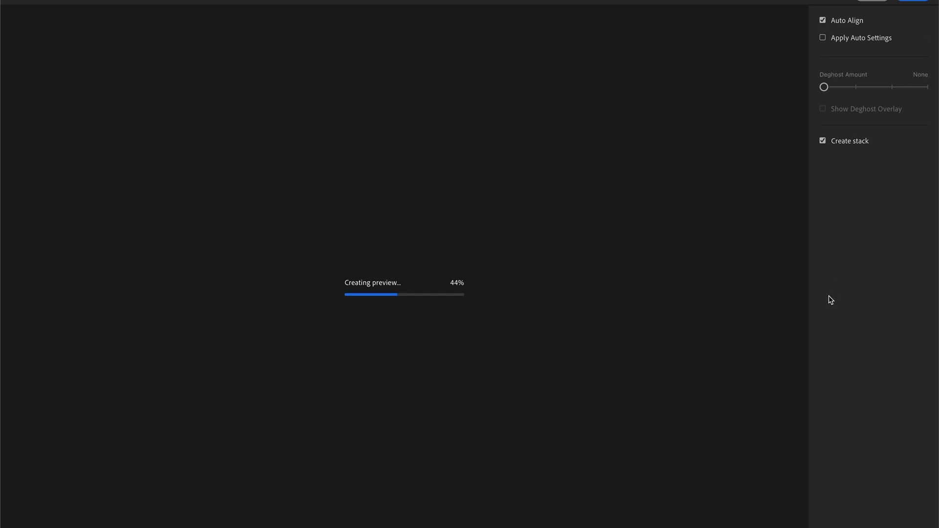
mouse_move(860, 19)
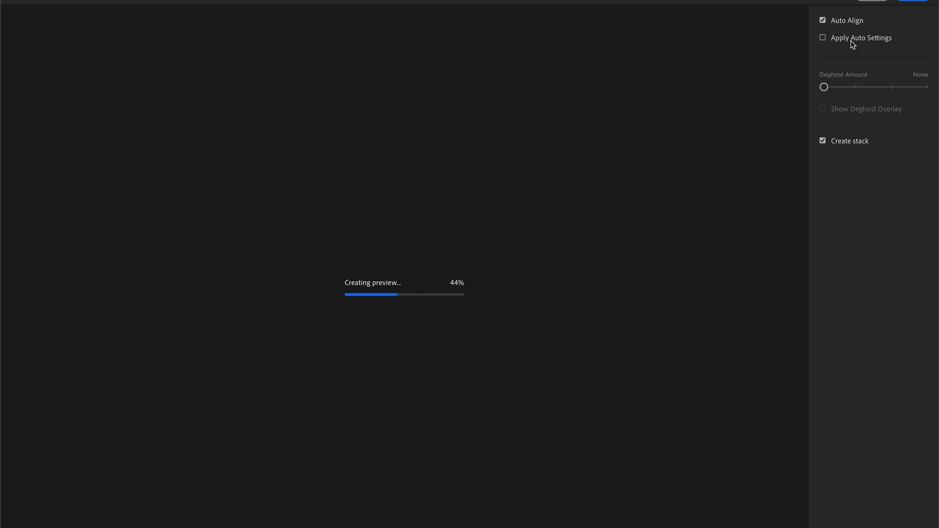
mouse_move(891, 47)
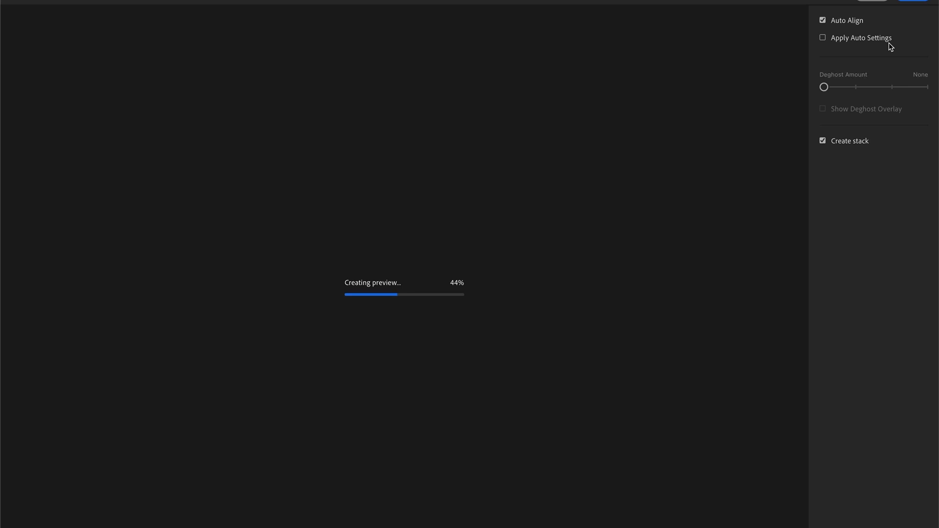
mouse_move(816, 176)
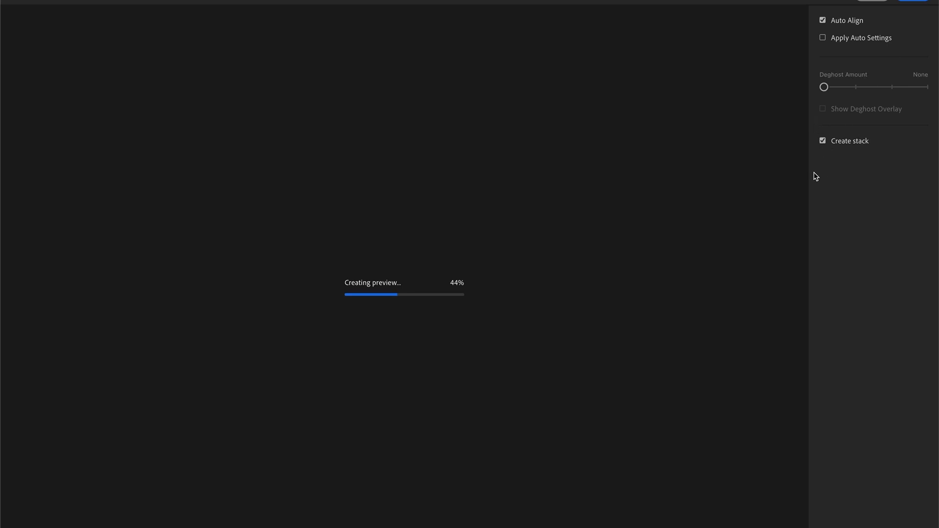
mouse_move(422, 282)
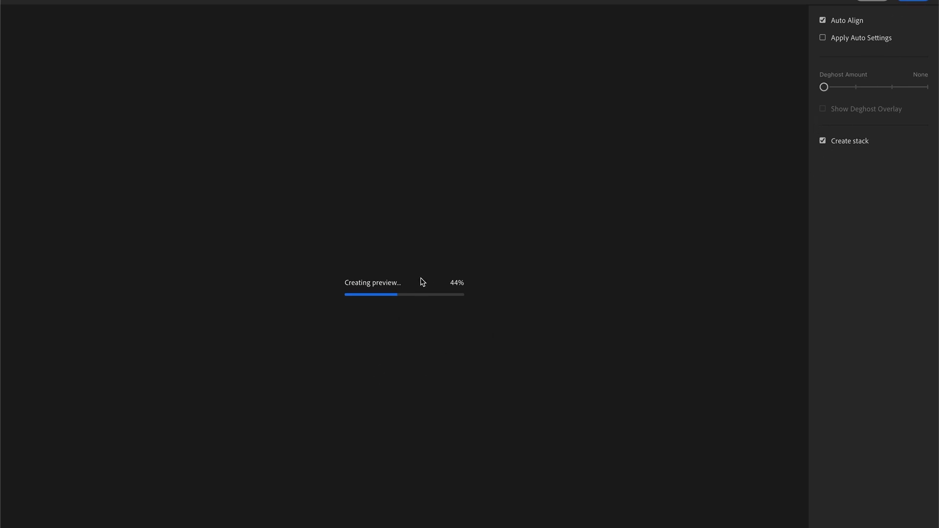
mouse_move(412, 323)
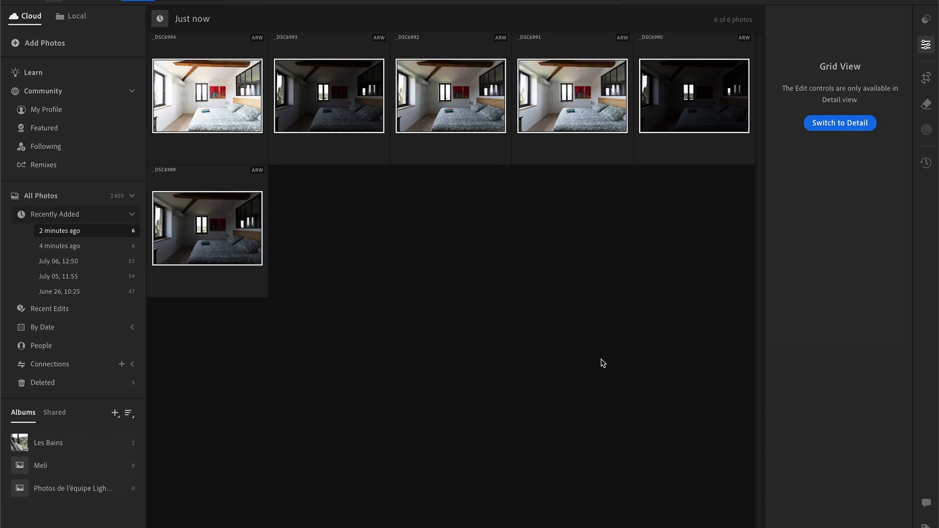
mouse_move(143, 5)
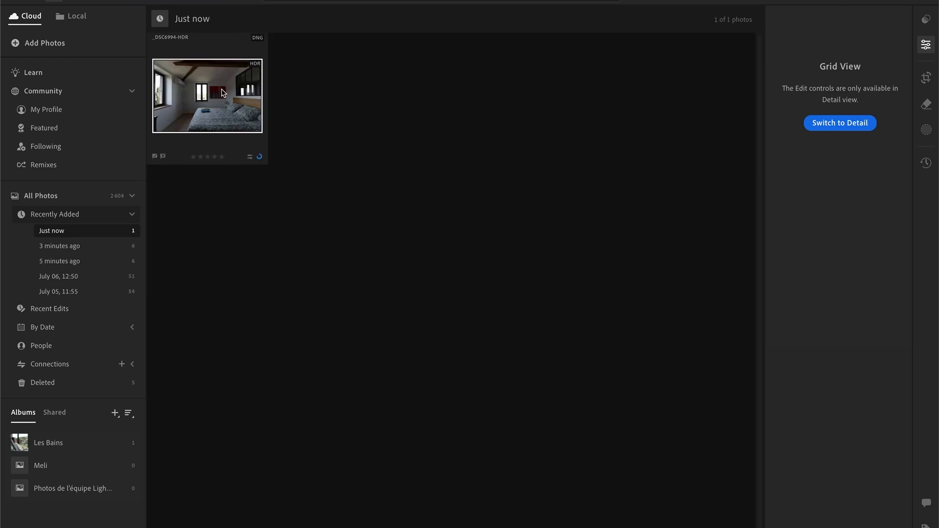
Open the merged _DSC6994-HDR.dng in Detail view for editing
left_click(840, 123)
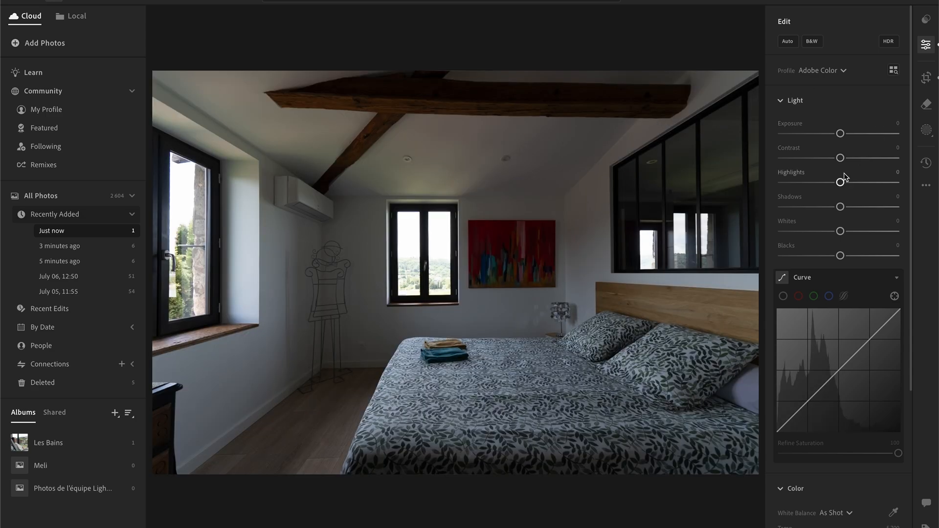
Set bedroom Light sliders: Highlights -100, Shadows +100, Exposure +0.99, Contrast +11
left_click_drag(841, 182, 787, 181)
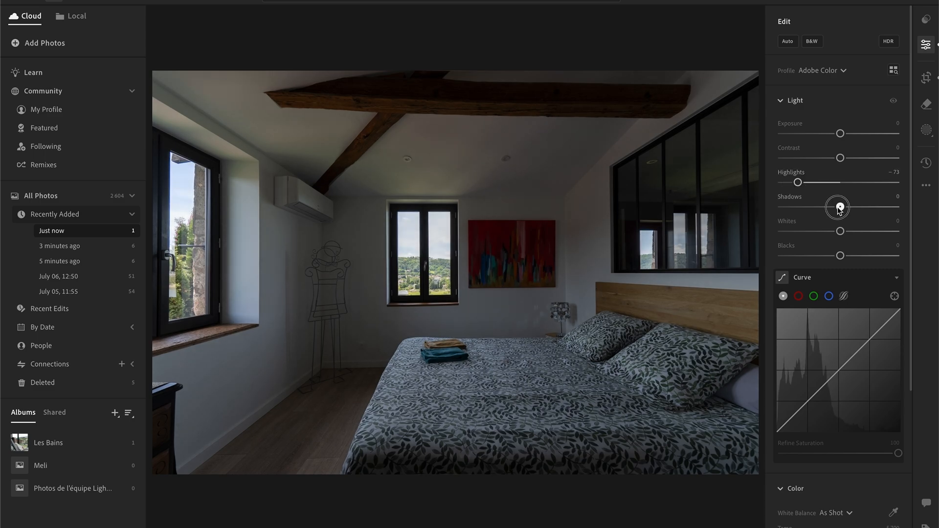
left_click_drag(838, 206, 899, 206)
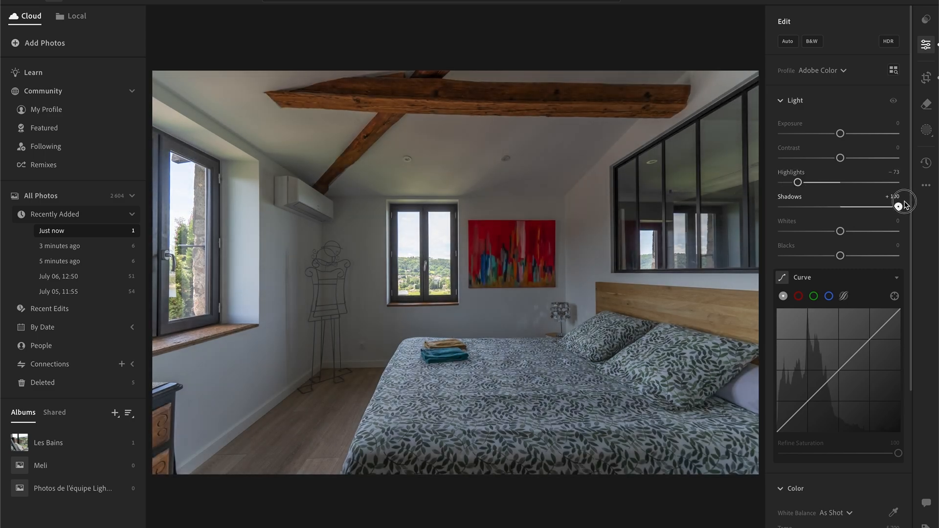
left_click_drag(840, 133, 843, 133)
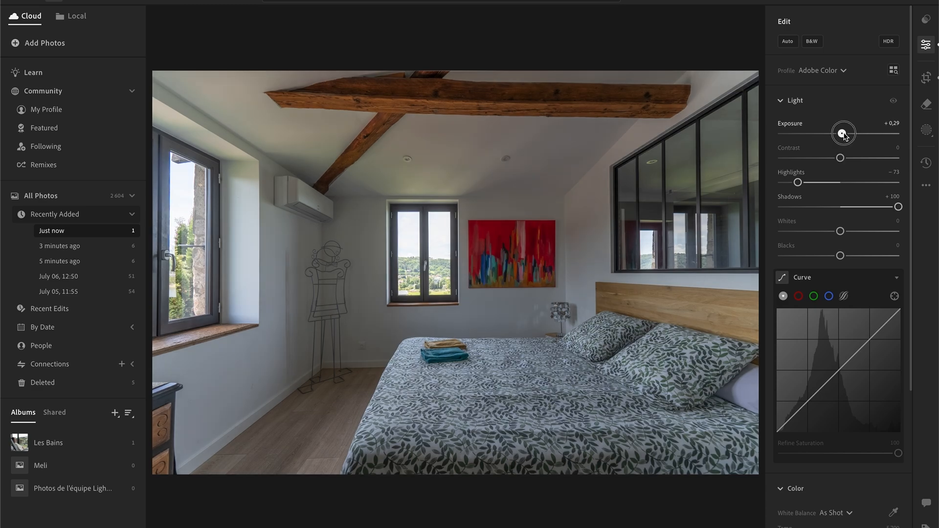
left_click_drag(843, 133, 847, 133)
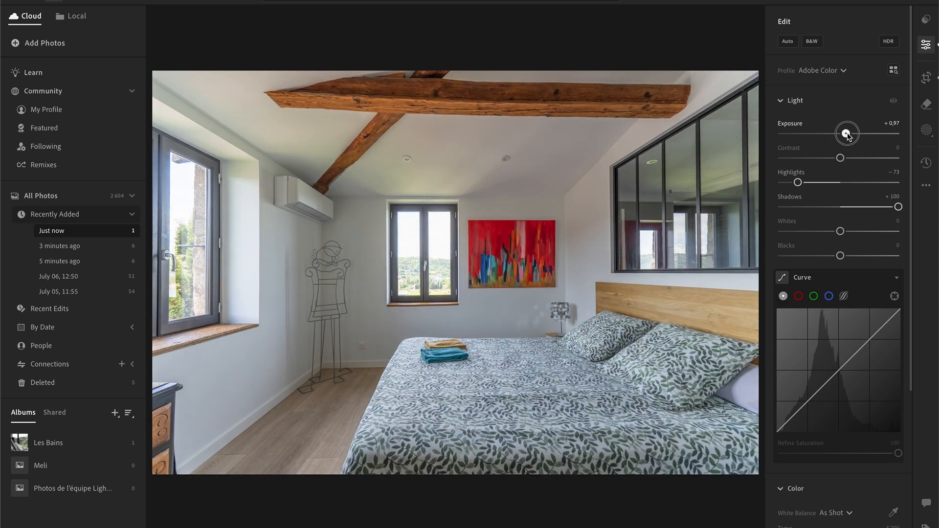
left_click_drag(848, 133, 847, 133)
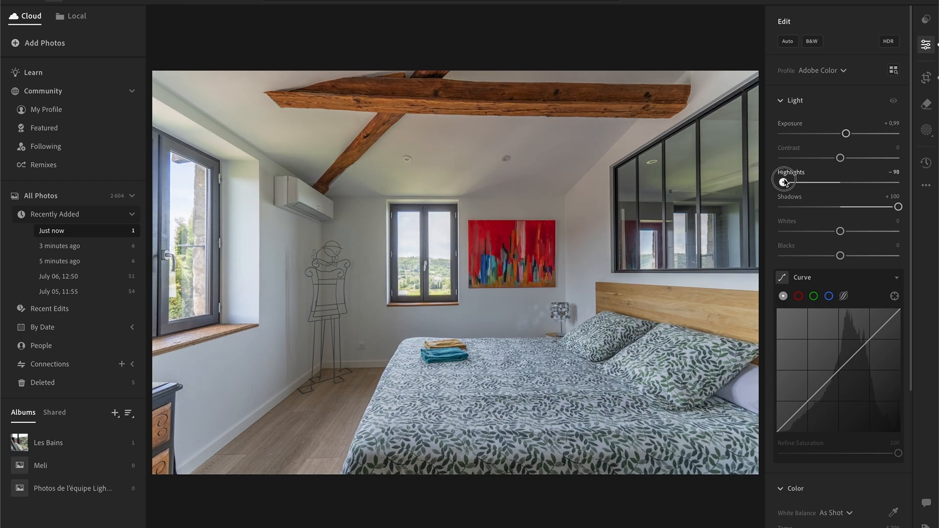
left_click_drag(785, 181, 782, 181)
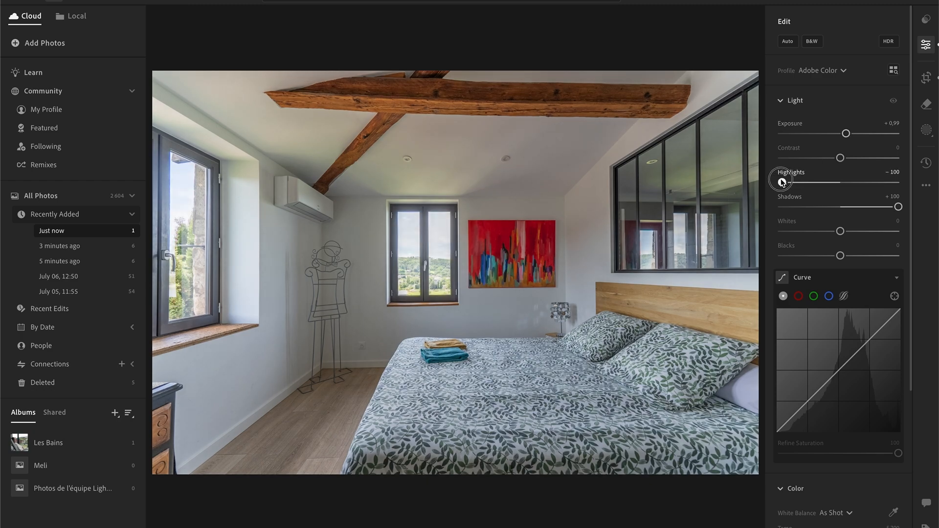
left_click_drag(844, 182, 782, 182)
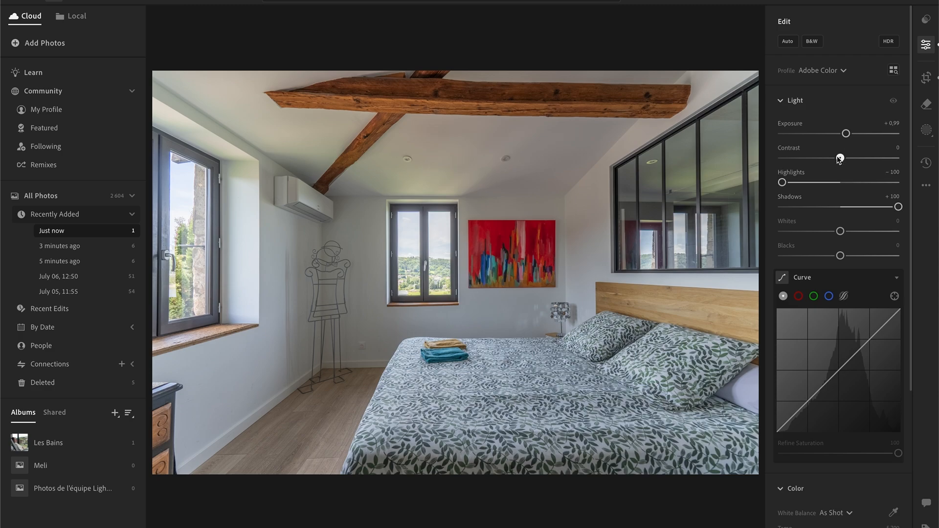
left_click_drag(838, 157, 846, 158)
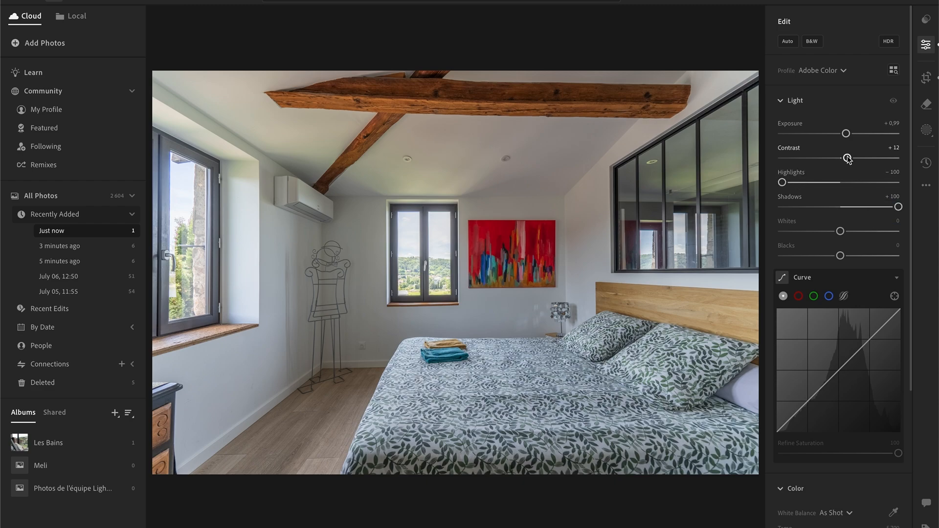
left_click_drag(846, 157, 849, 157)
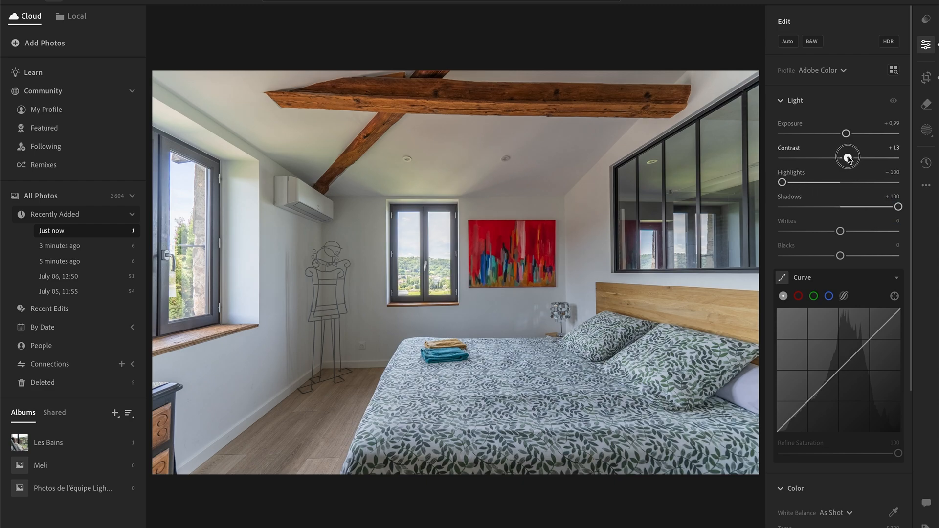
left_click_drag(848, 157, 845, 157)
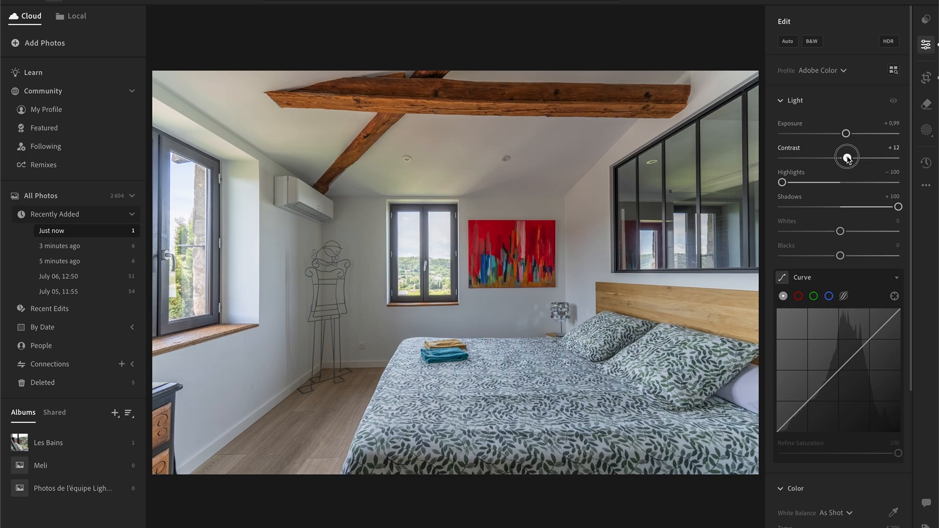
left_click_drag(848, 157, 863, 157)
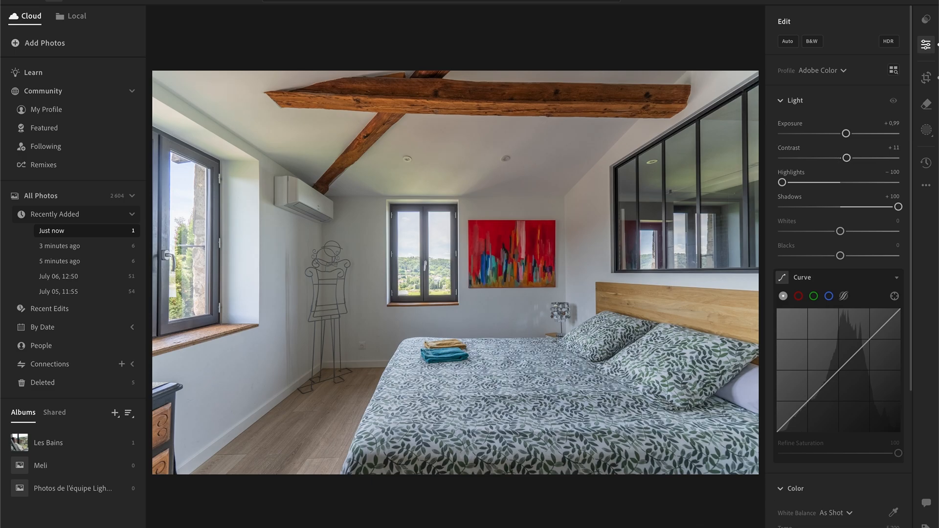